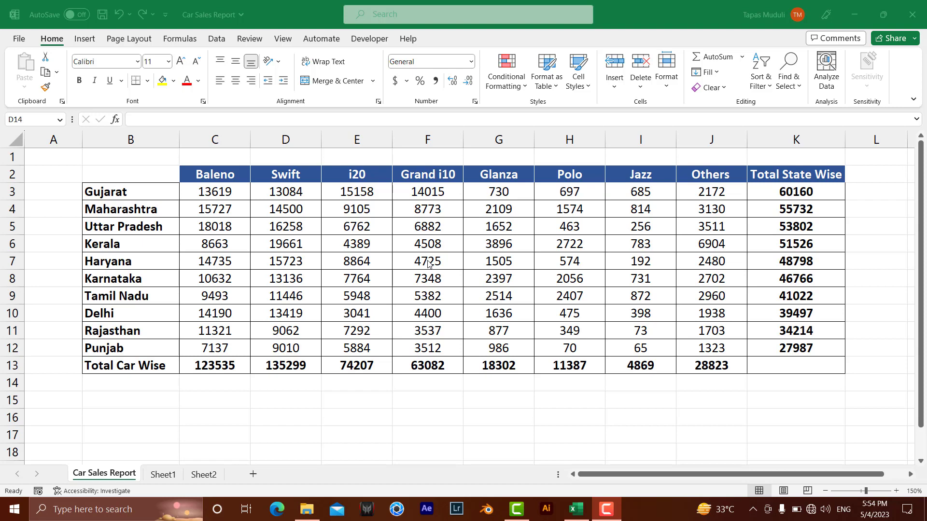
mouse_move(482, 242)
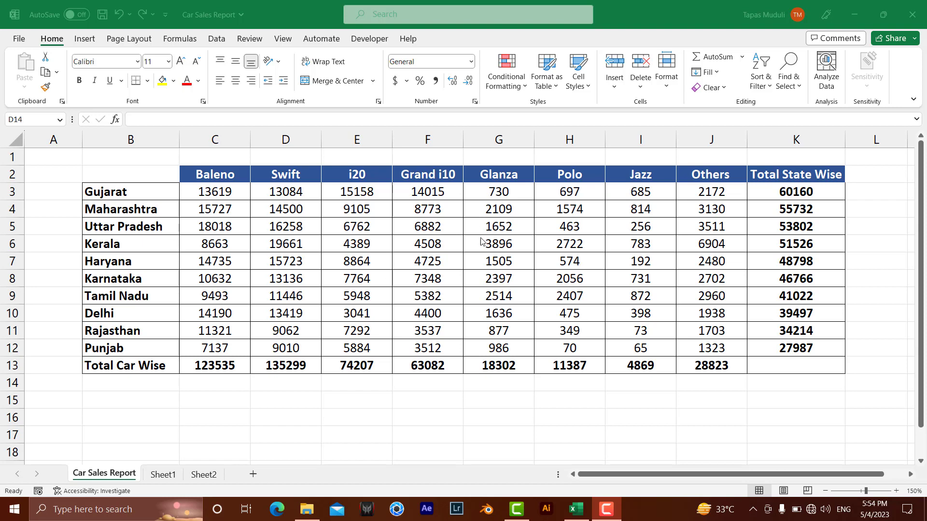
- Point out Gujarat's Baleno and Grand i10 figures, then keep the preview landscape after trying portrait
click(214, 191)
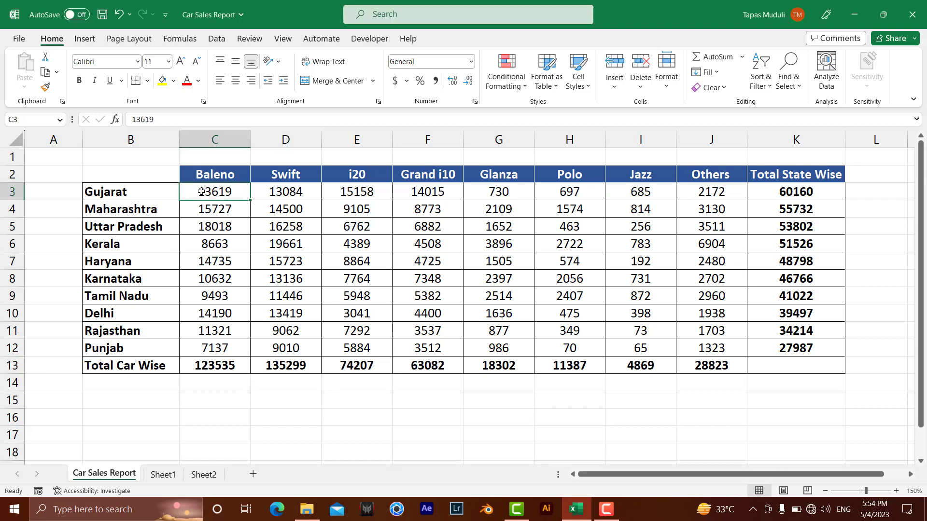
click(426, 191)
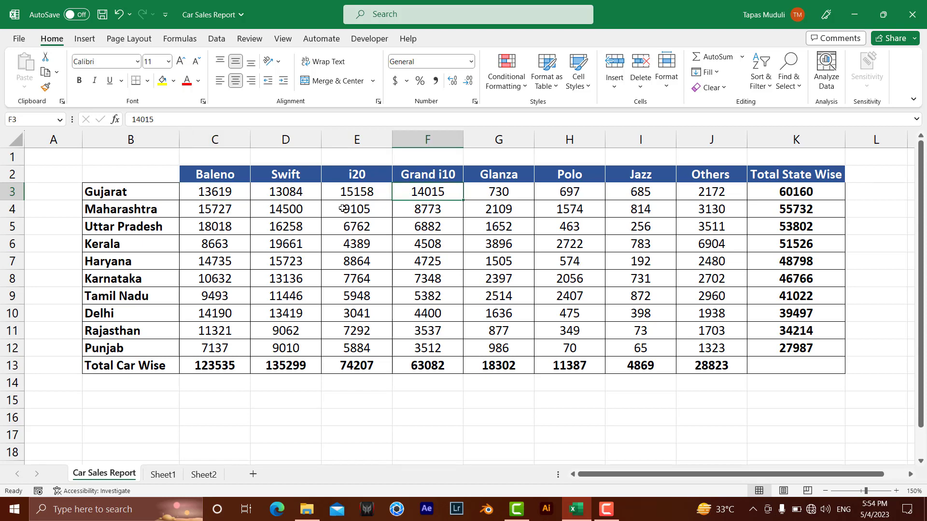
mouse_move(394, 394)
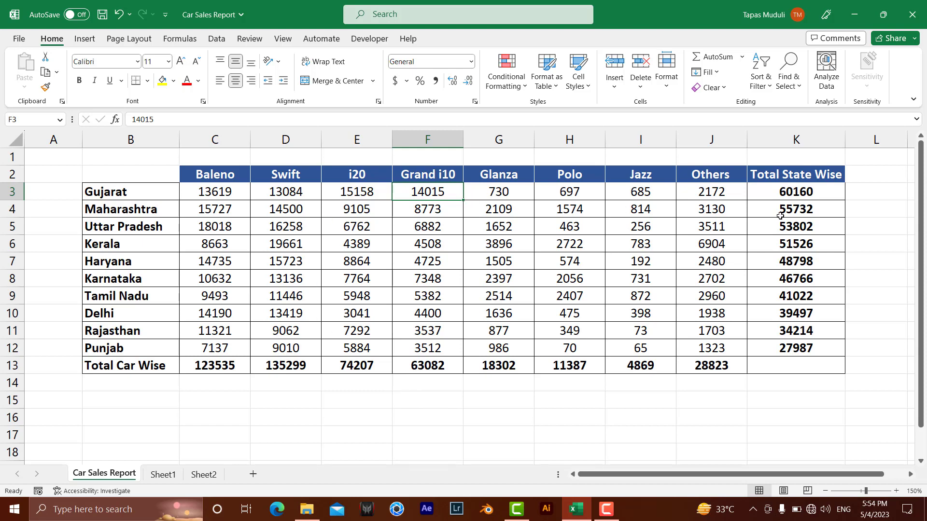
mouse_move(247, 246)
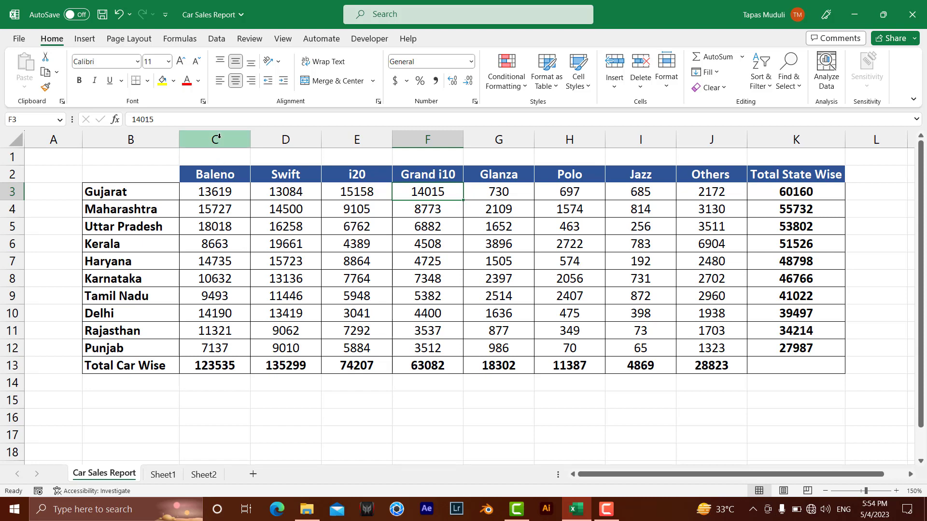
mouse_move(237, 185)
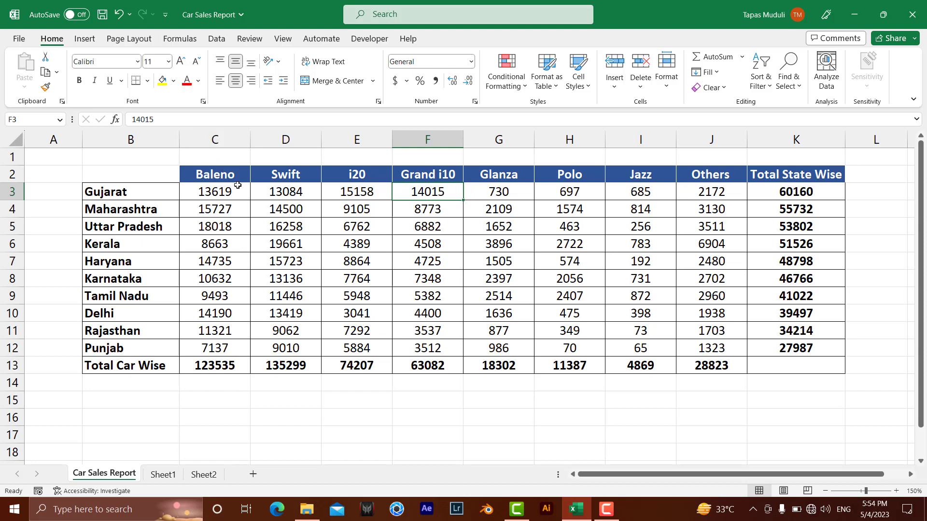
mouse_move(232, 176)
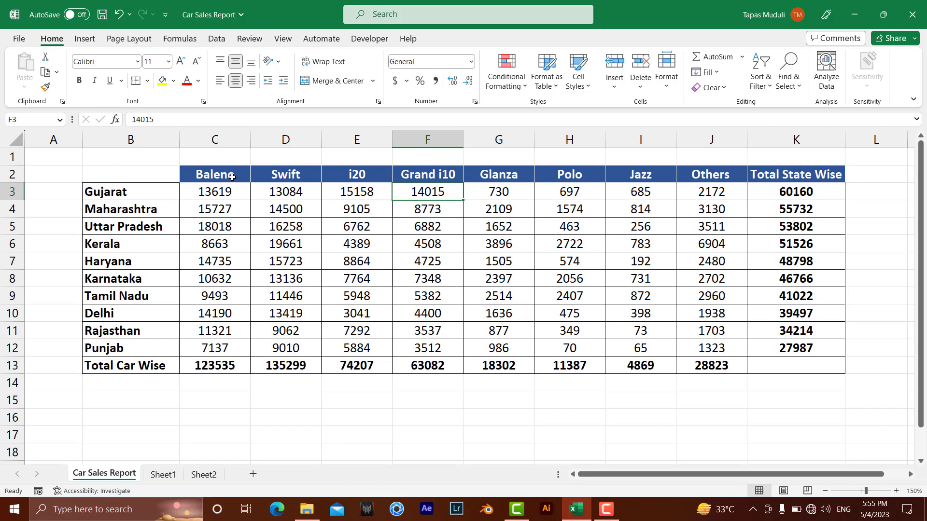
mouse_move(171, 398)
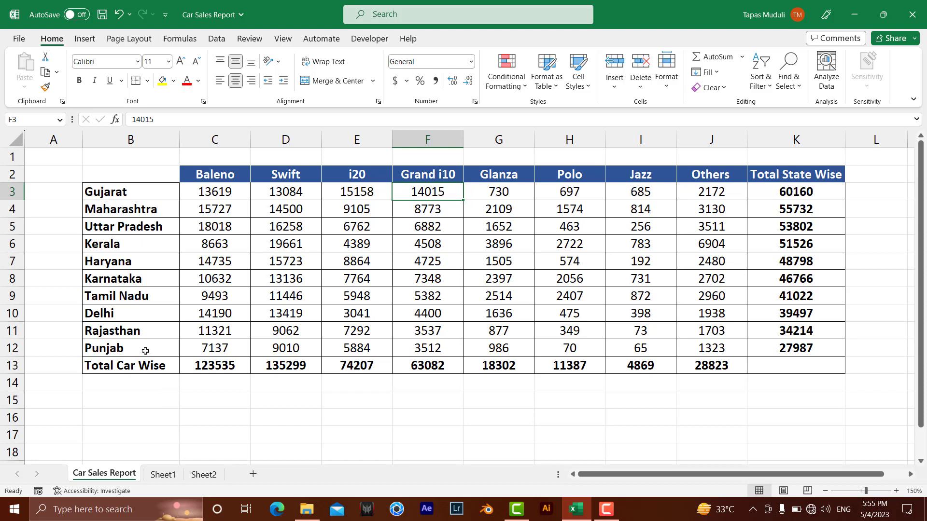
mouse_move(274, 256)
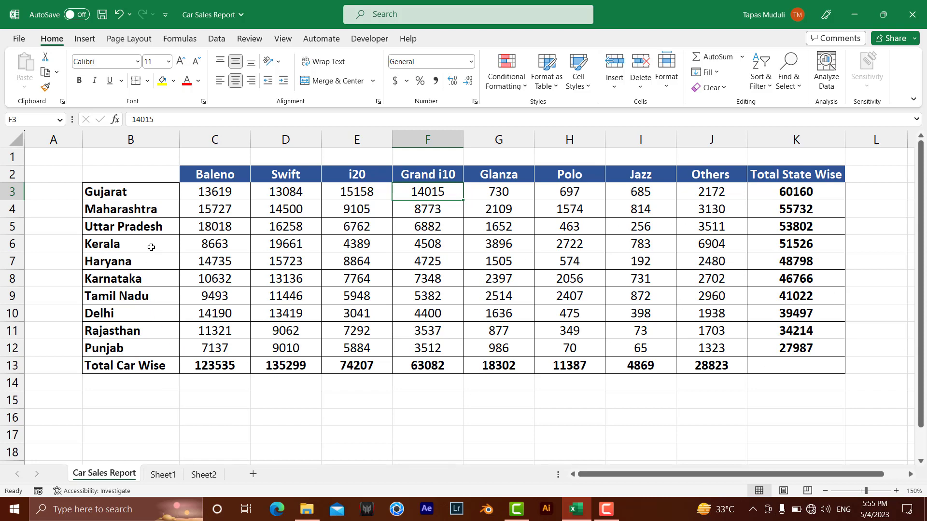
mouse_move(703, 364)
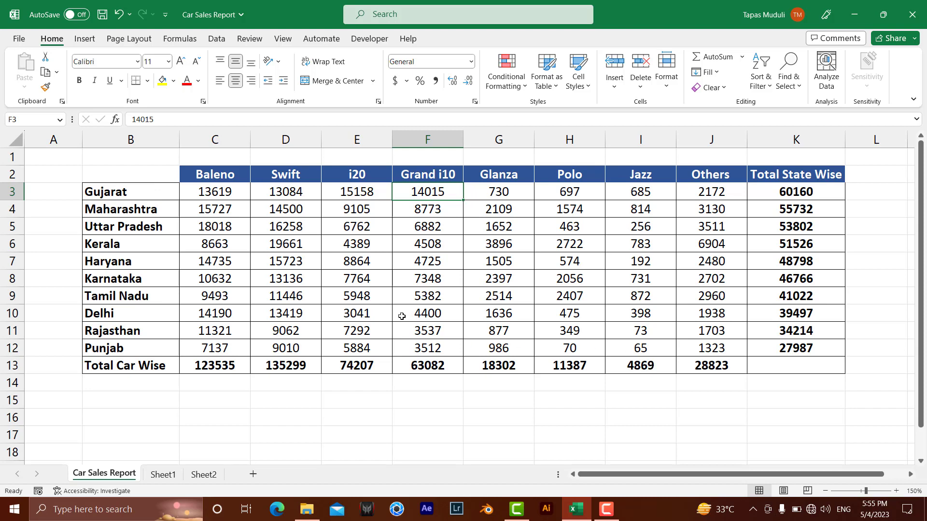
mouse_move(372, 313)
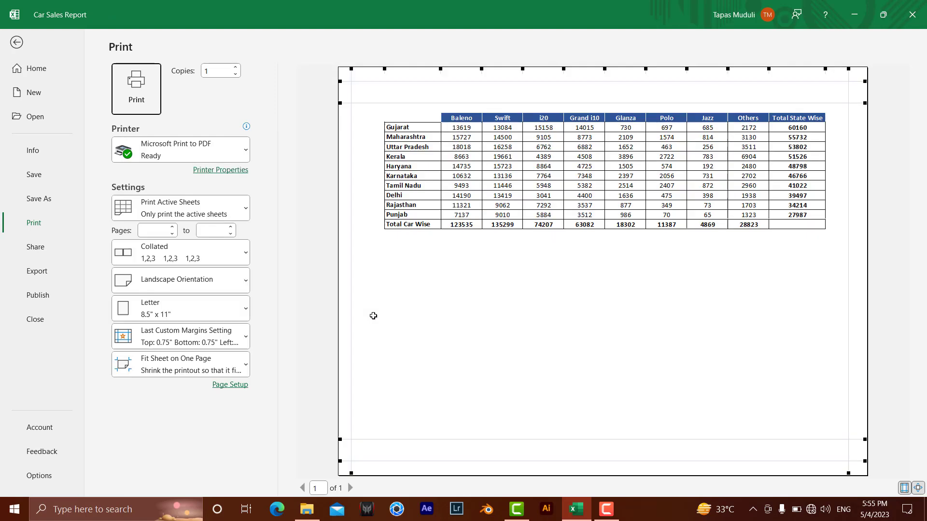
mouse_move(379, 310)
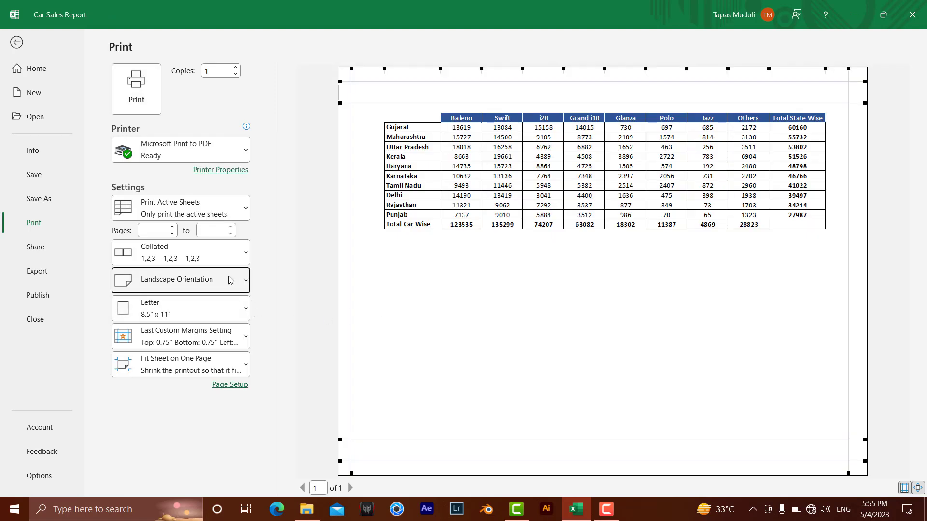
click(177, 280)
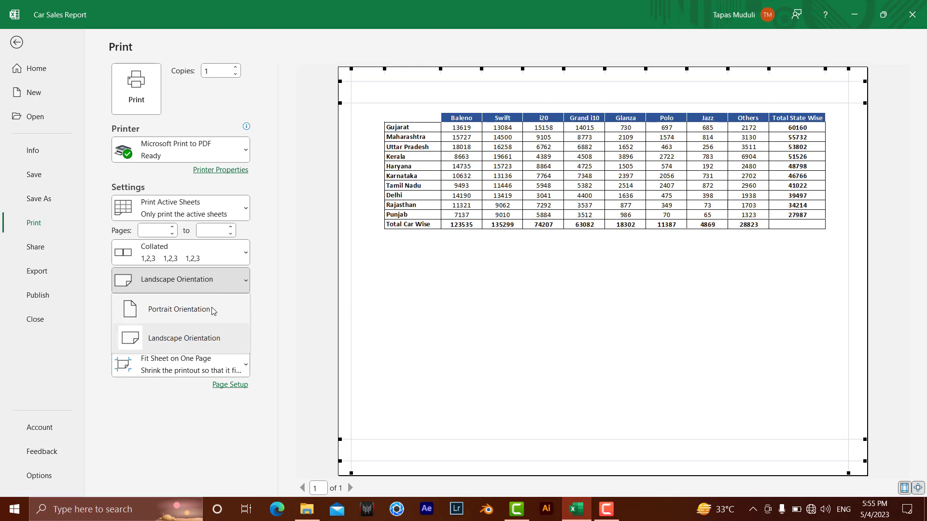
click(179, 309)
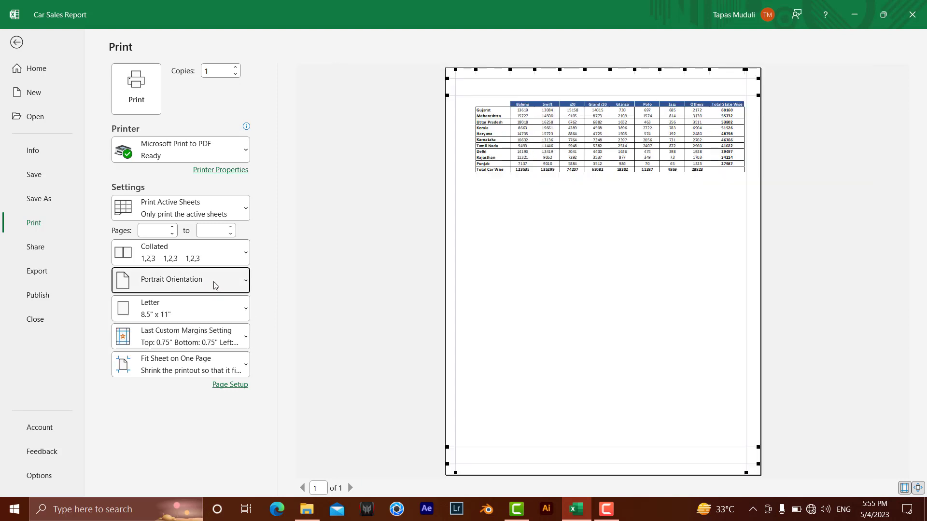
click(180, 279)
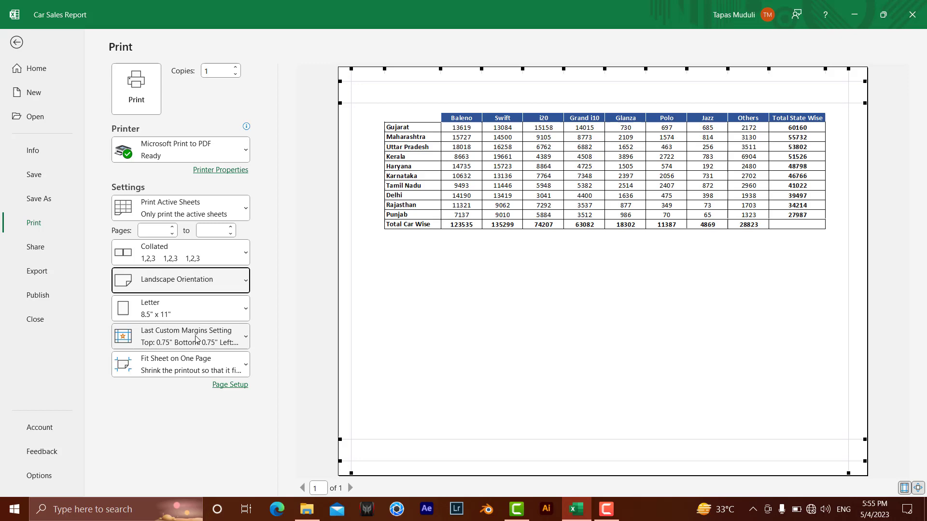
mouse_move(194, 352)
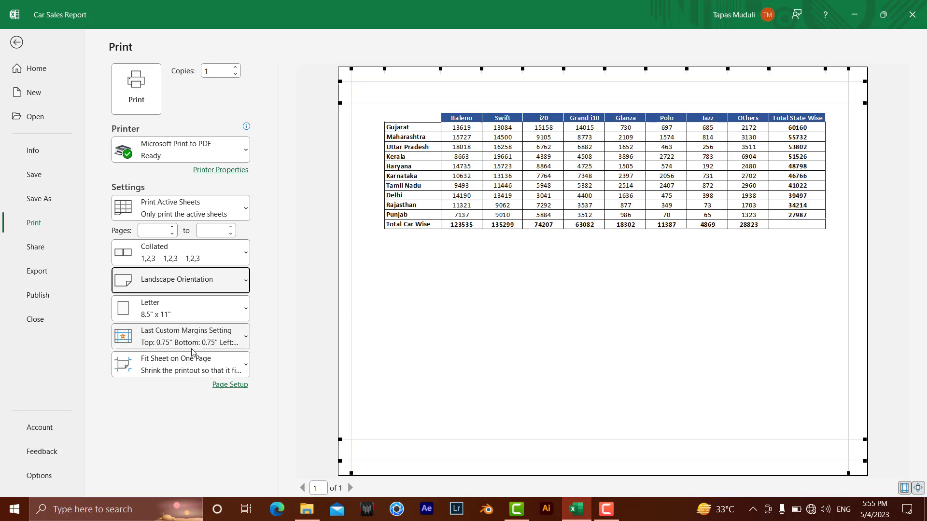
- Set Page Setup scaling to Adjust to 100% normal size and return to the worksheet
click(230, 385)
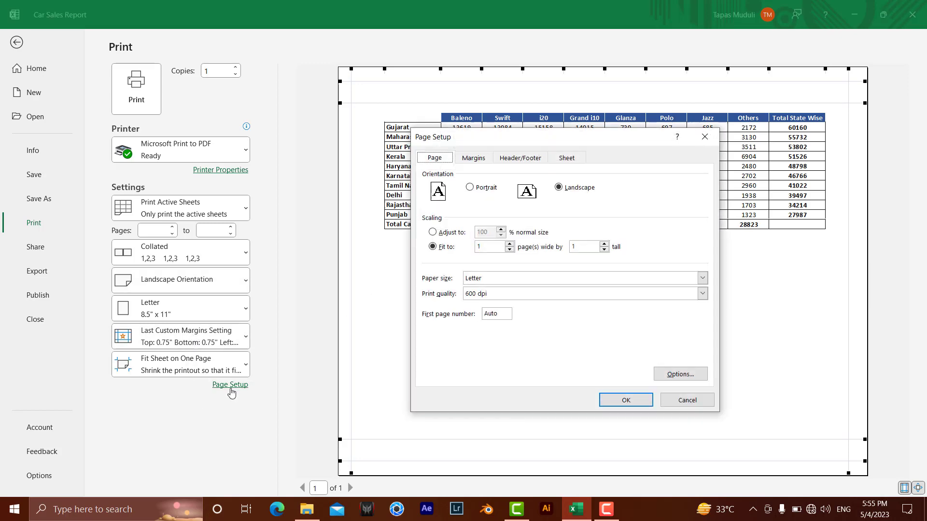
mouse_move(496, 144)
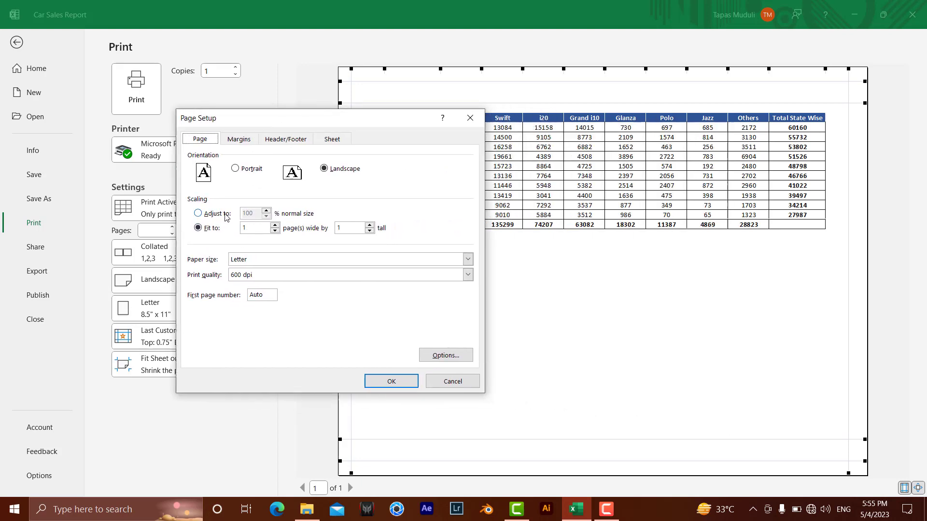
click(198, 213)
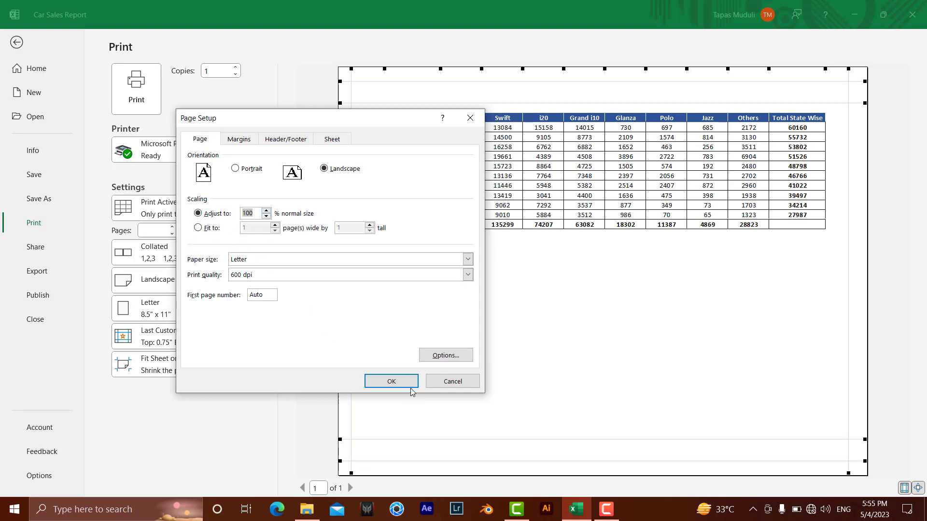
click(390, 380)
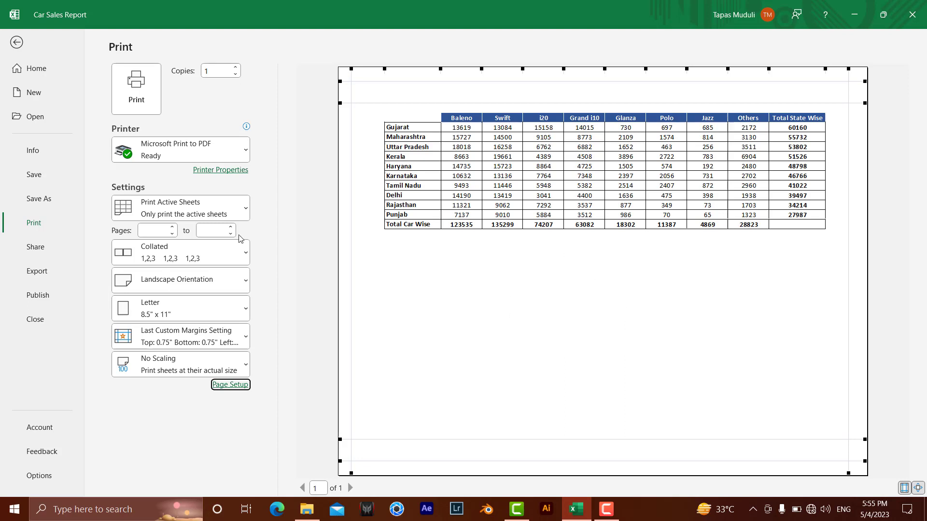
click(16, 42)
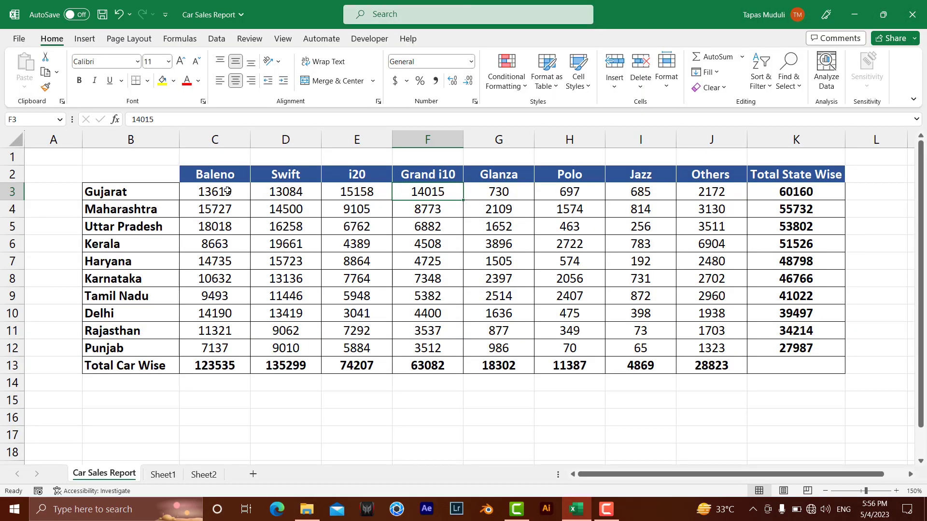
mouse_move(199, 106)
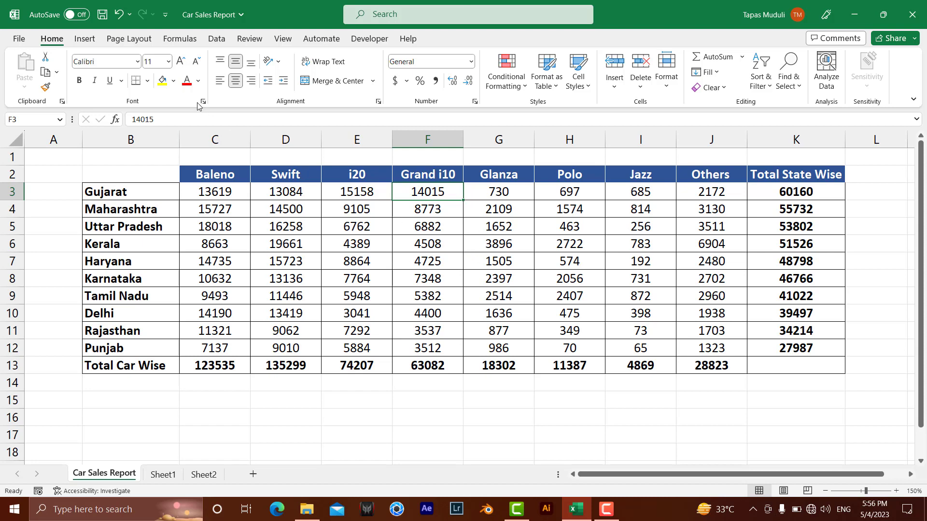
- Add a custom view named 'sales manager' through View > Custom Views
click(281, 39)
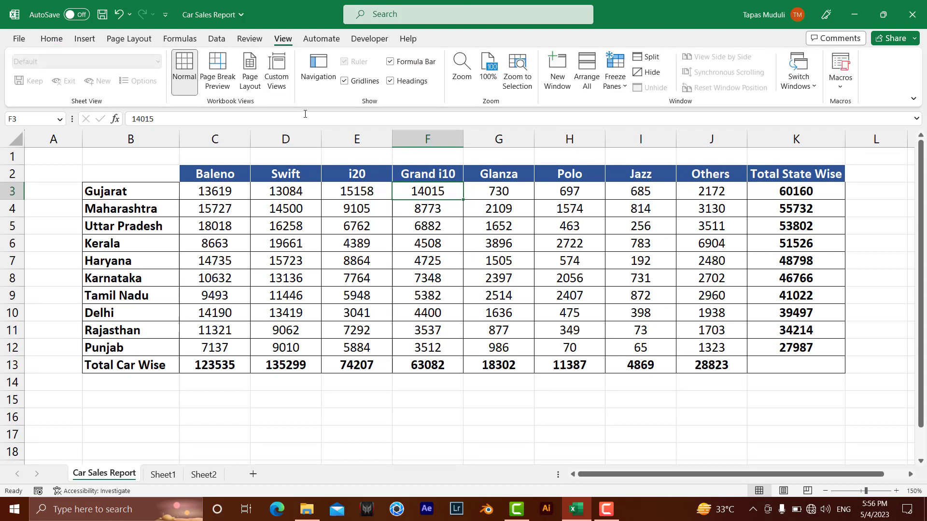
click(276, 70)
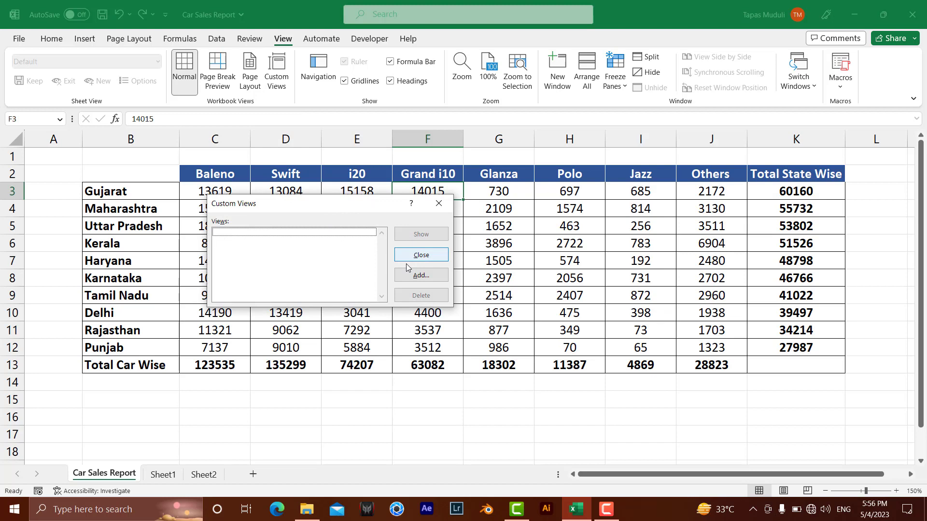
click(420, 275)
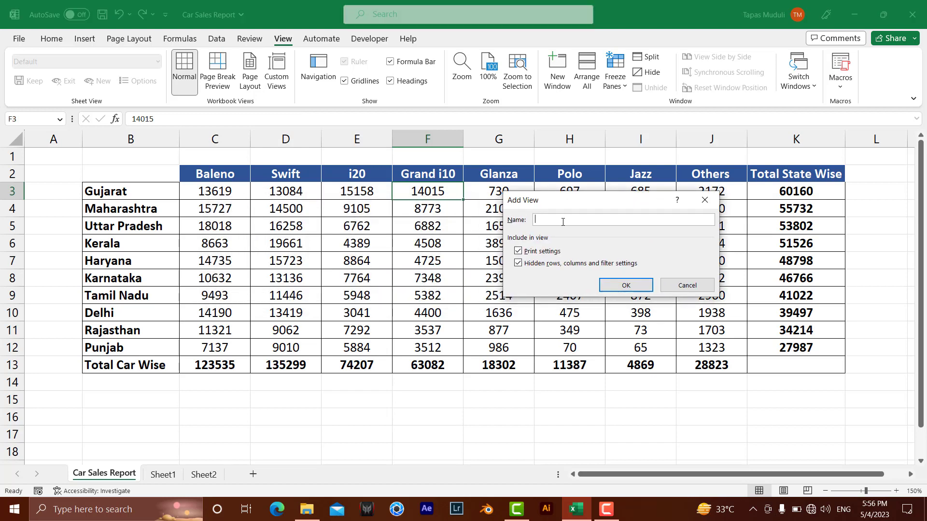
text(sales)
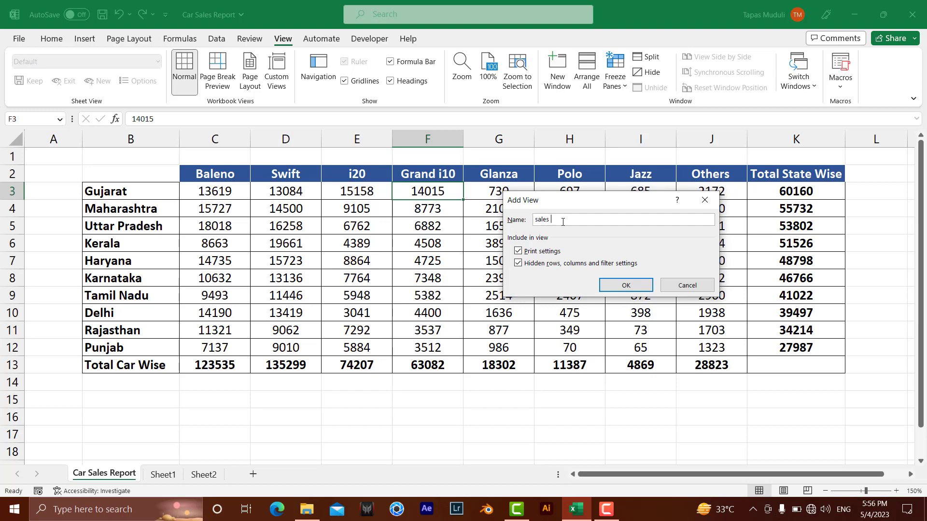
text(manager)
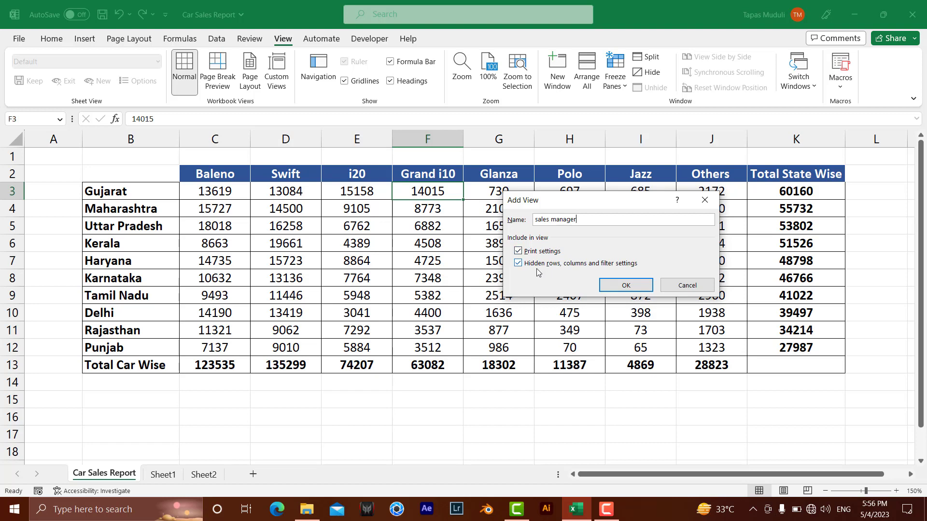
click(624, 285)
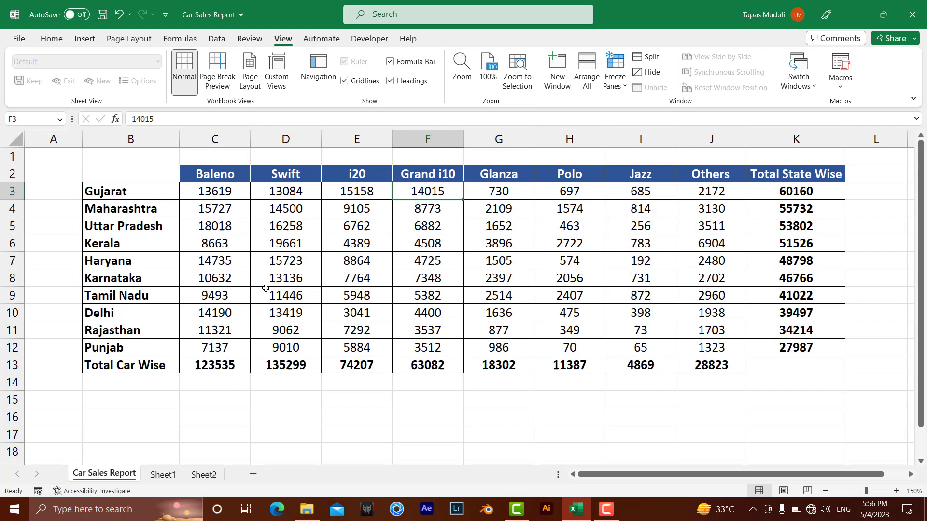
mouse_move(217, 184)
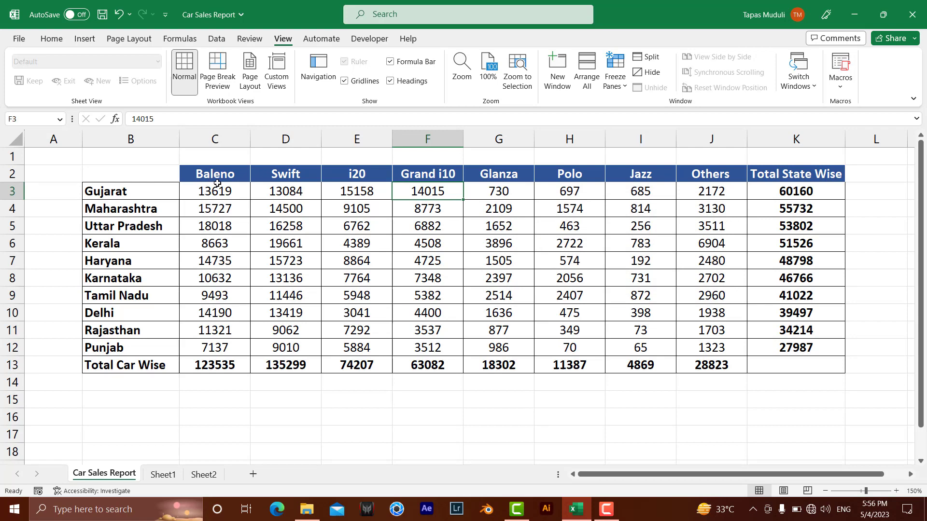
mouse_move(322, 176)
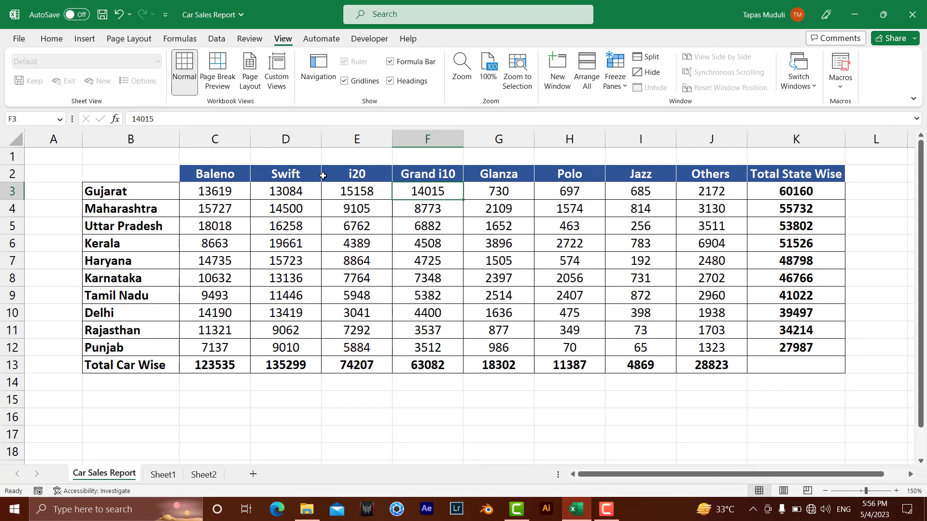
- Hide columns D through K, leaving only state names and Baleno figures visible
click(284, 139)
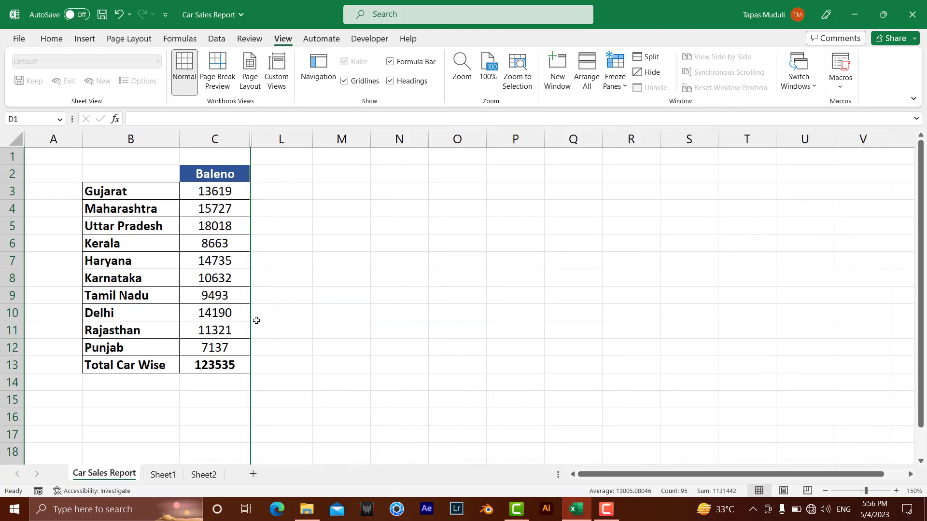
click(282, 382)
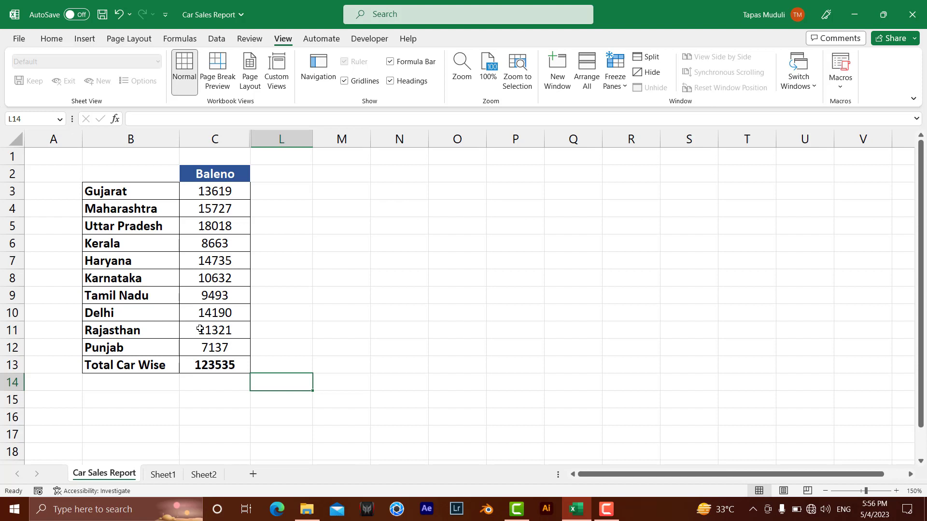
mouse_move(318, 365)
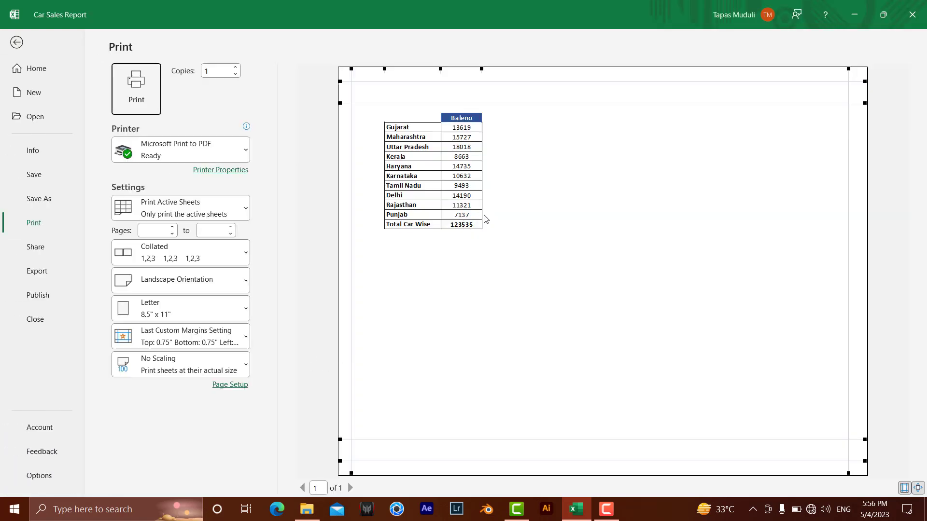
- Switch the printout to portrait orientation and set Page Setup scaling to 200%
click(179, 280)
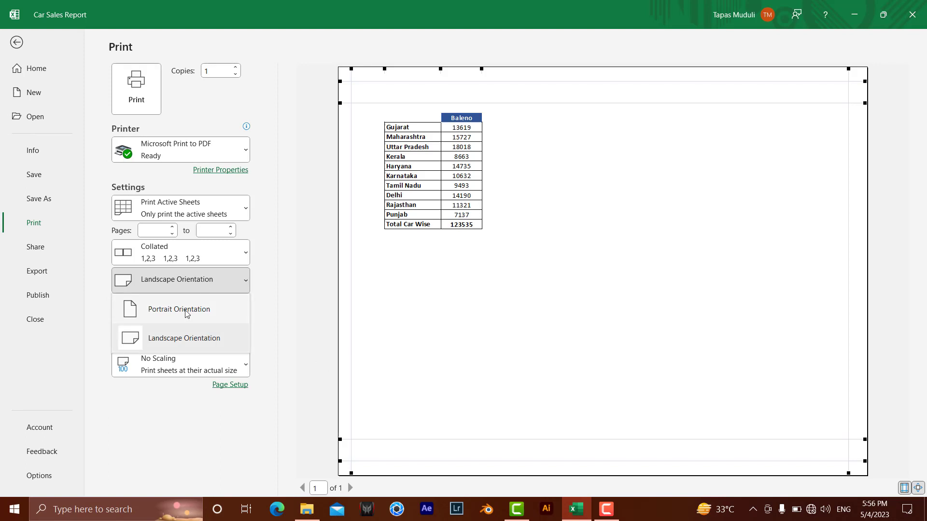
click(179, 309)
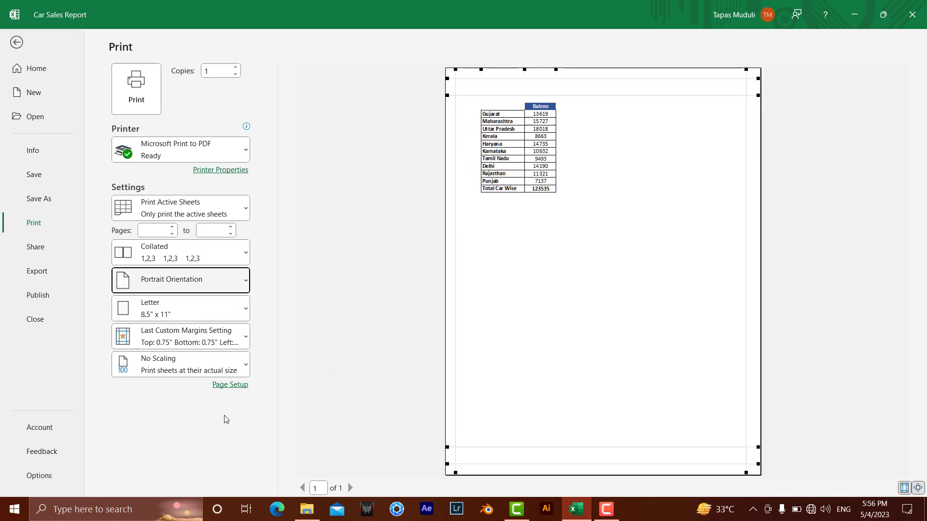
click(229, 384)
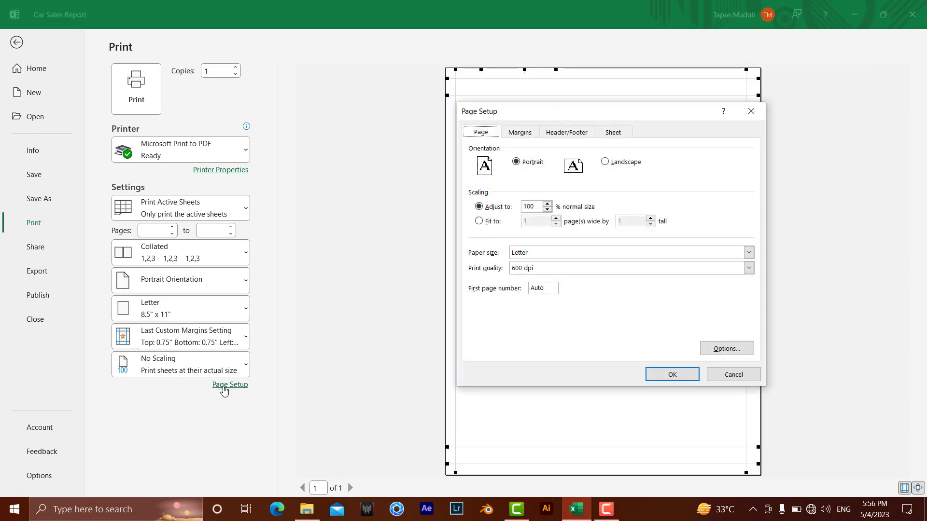
click(531, 206)
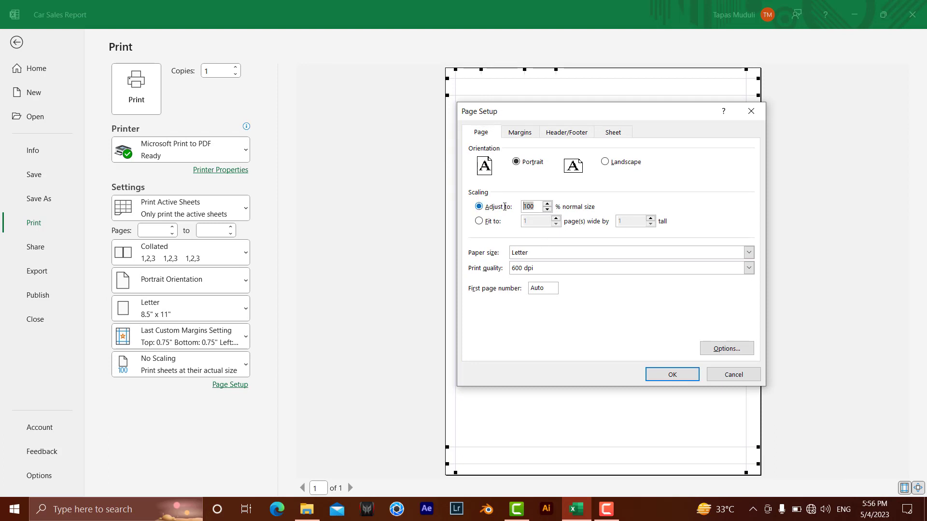
click(546, 204)
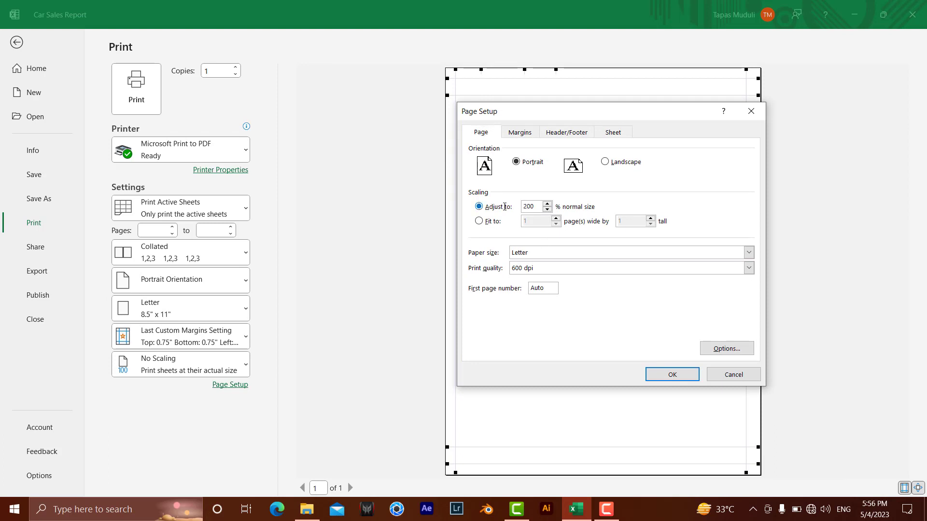
click(671, 374)
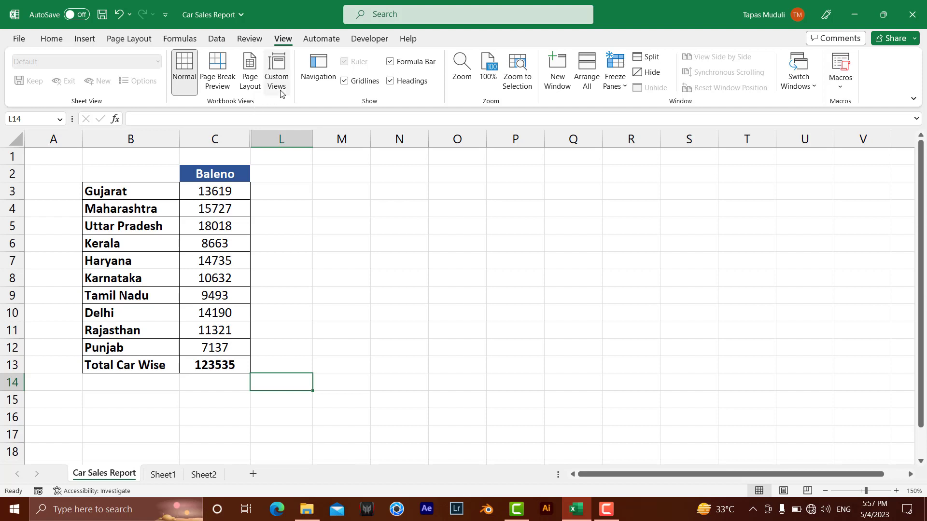
- Add a custom view named 'baleno' for the Baleno-only portrait layout
click(276, 69)
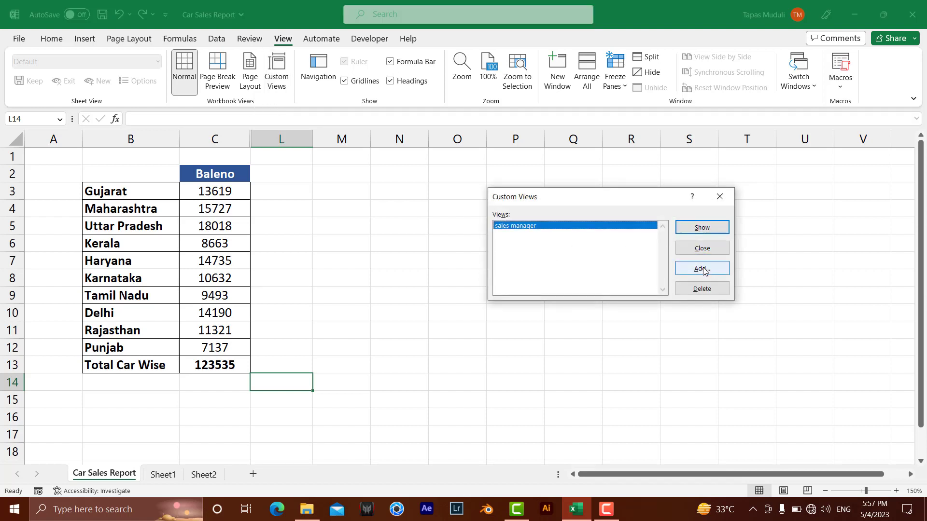
click(701, 269)
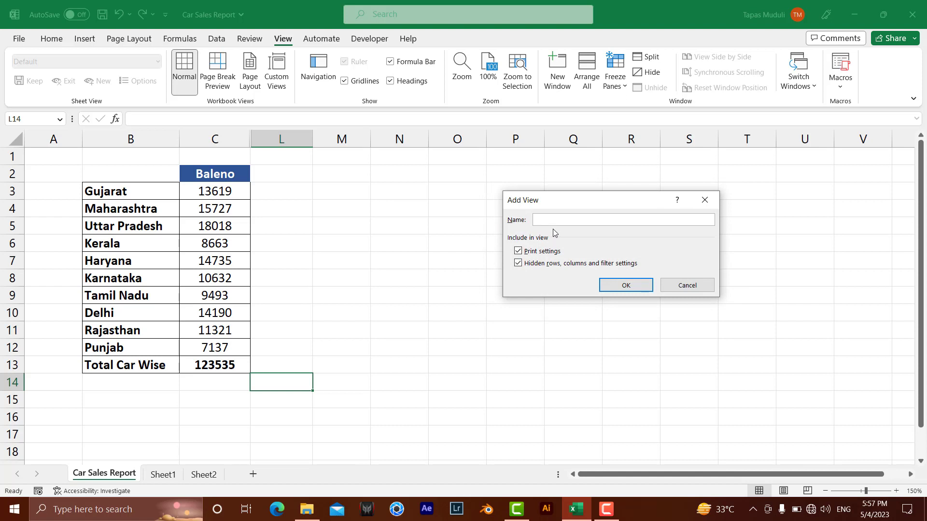
text(balen)
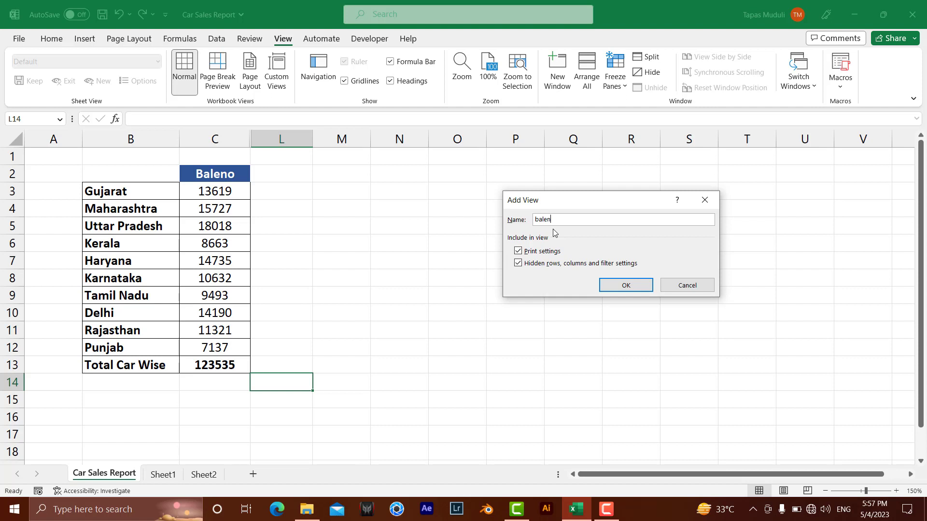
text(o)
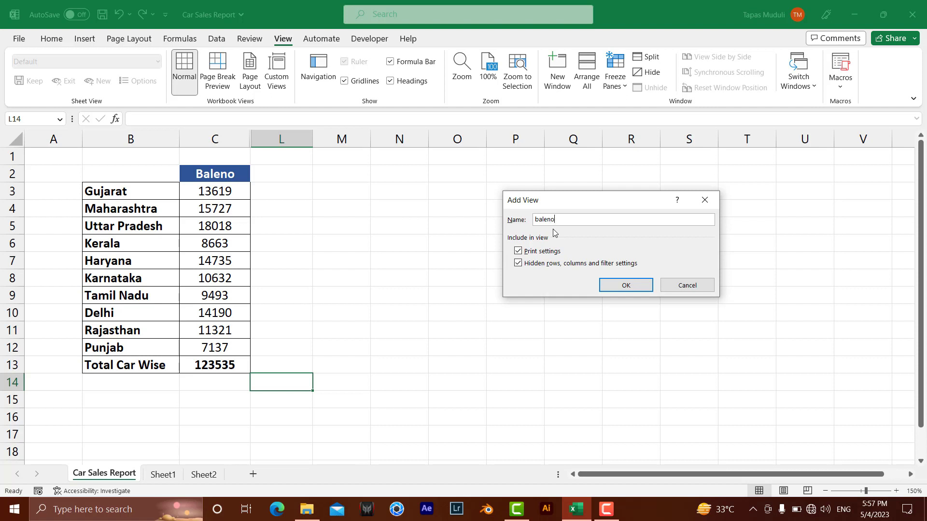
mouse_move(577, 244)
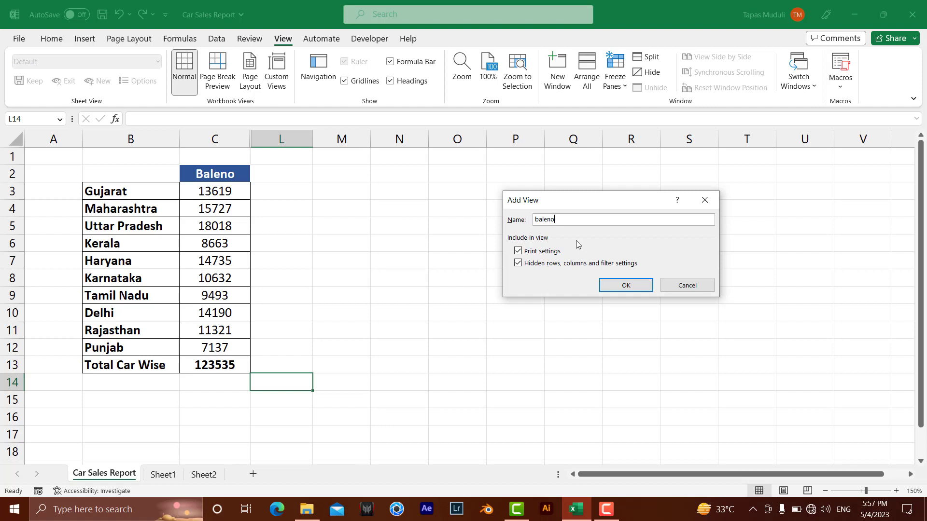
click(625, 285)
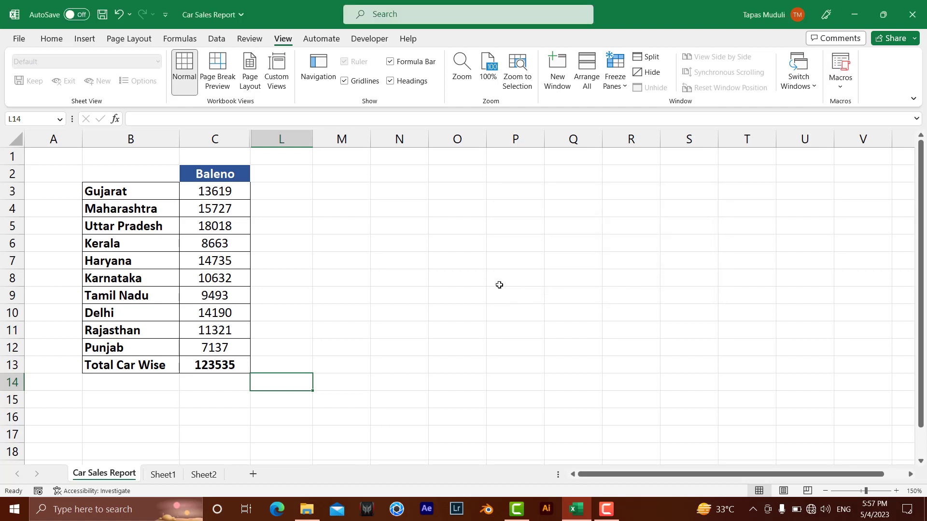
mouse_move(396, 270)
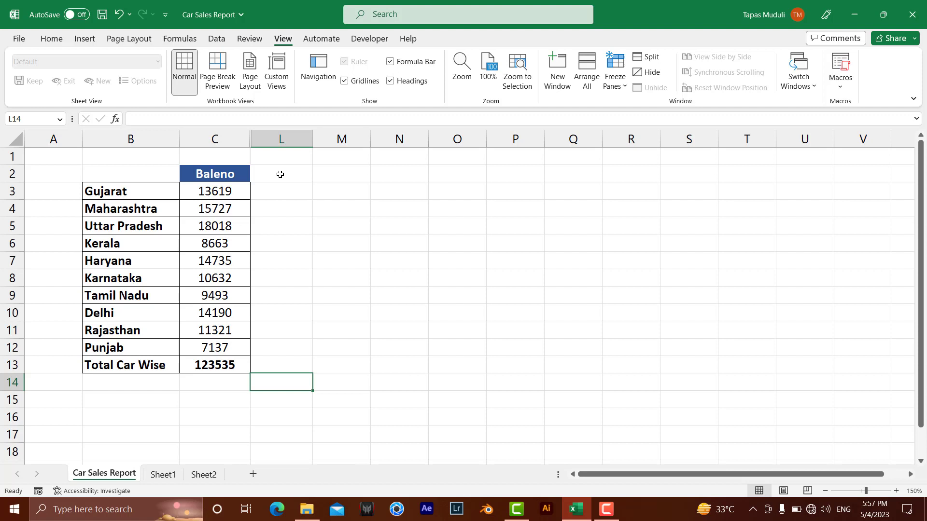
mouse_move(303, 208)
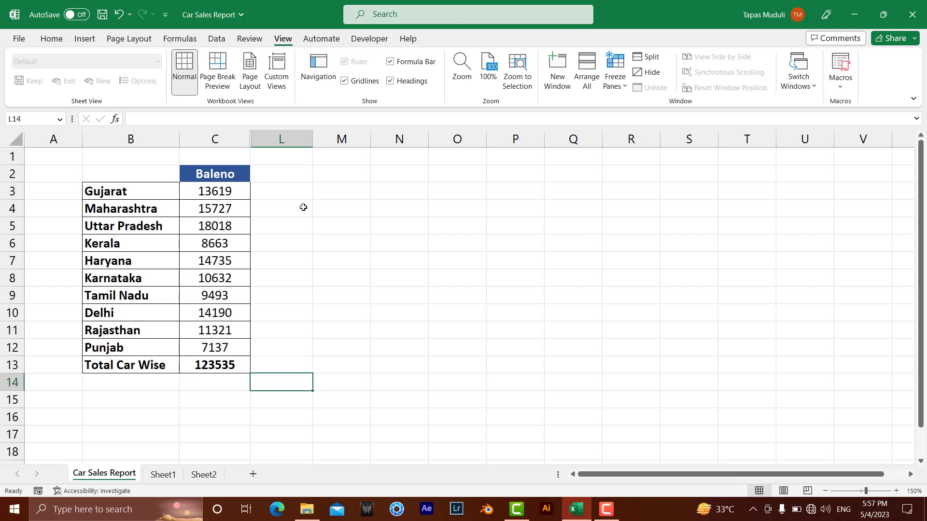
- Show the 'sales manager' custom view and verify its landscape, 100% page setup
click(275, 68)
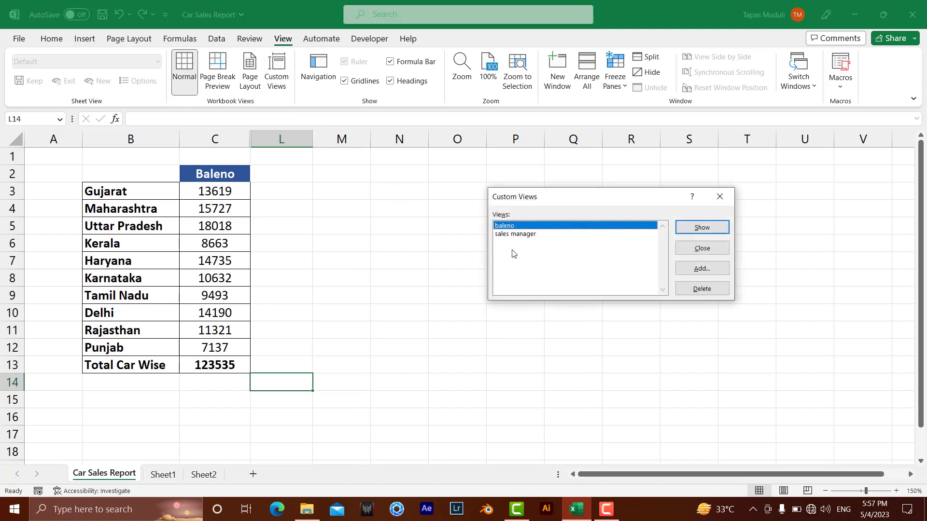
click(514, 234)
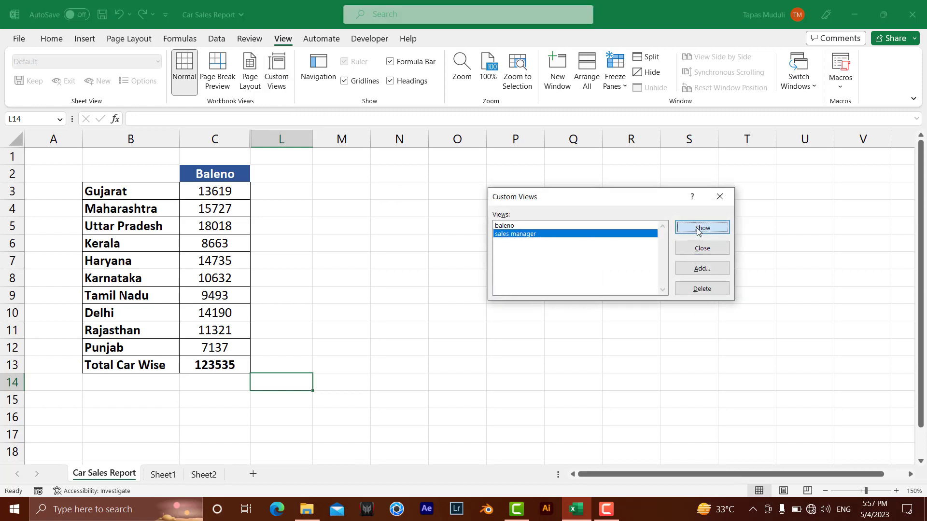
click(701, 228)
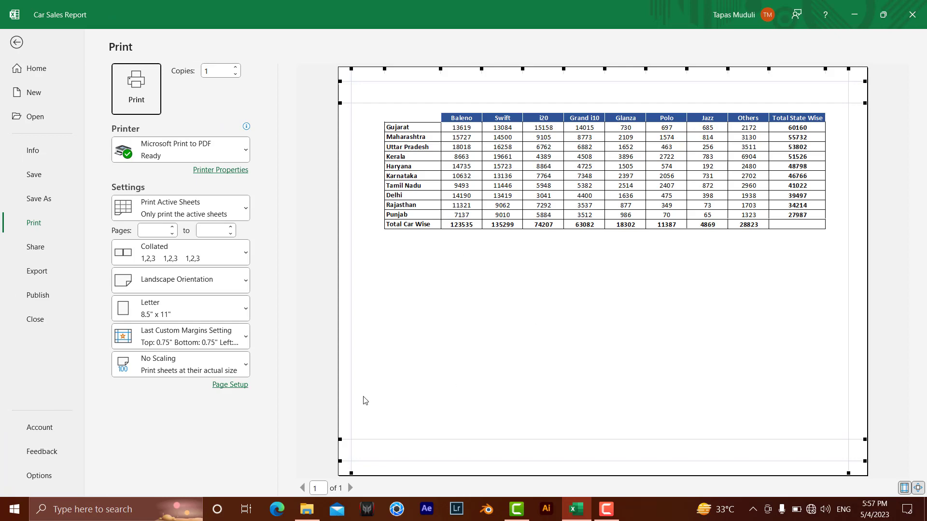
click(230, 384)
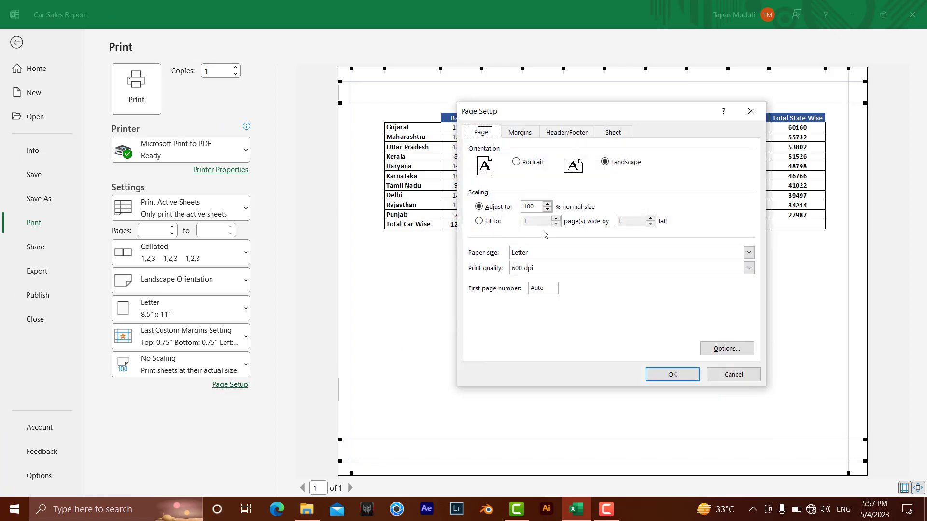
click(670, 374)
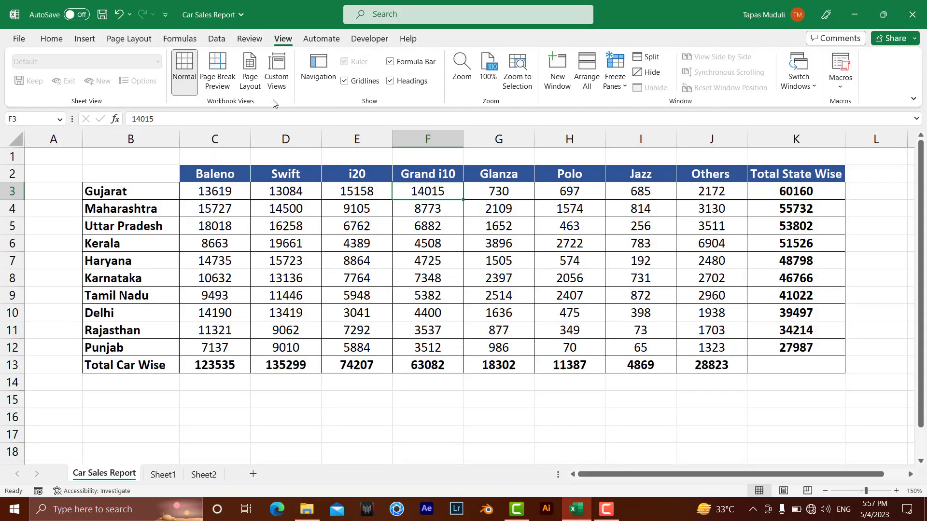
click(275, 70)
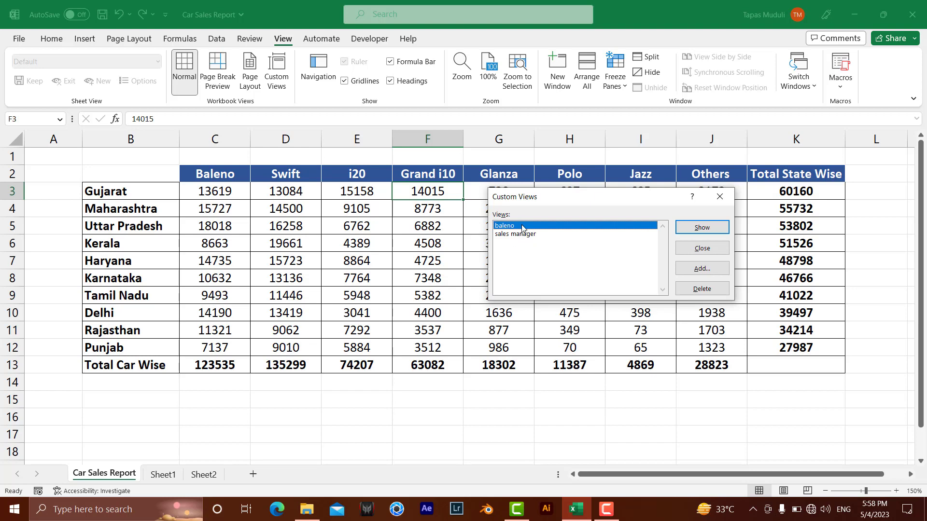
- Show the 'baleno' view, preview its portrait printout, then show 'sales manager' again
click(701, 227)
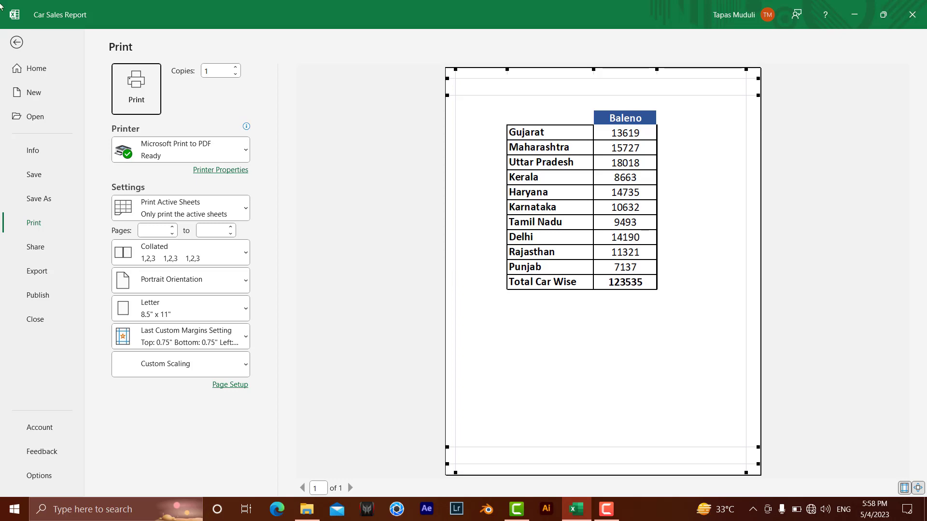
click(16, 42)
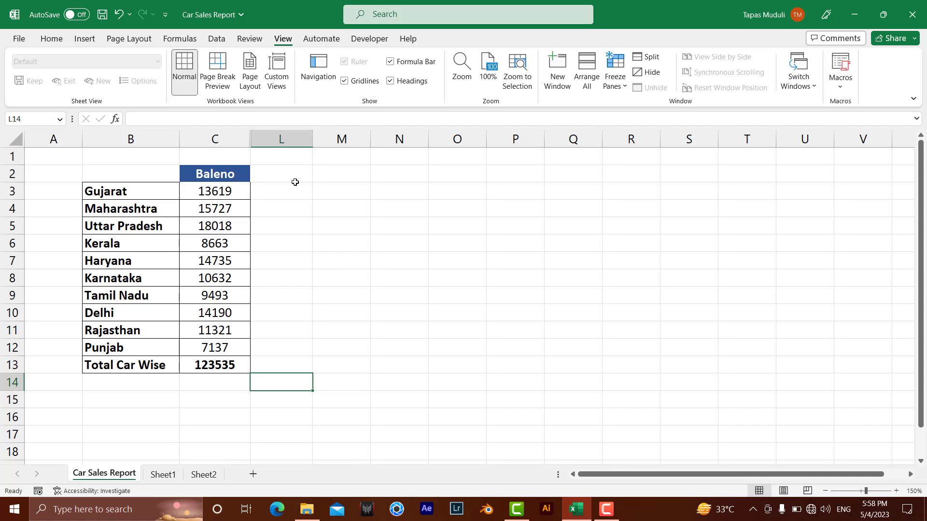
click(276, 69)
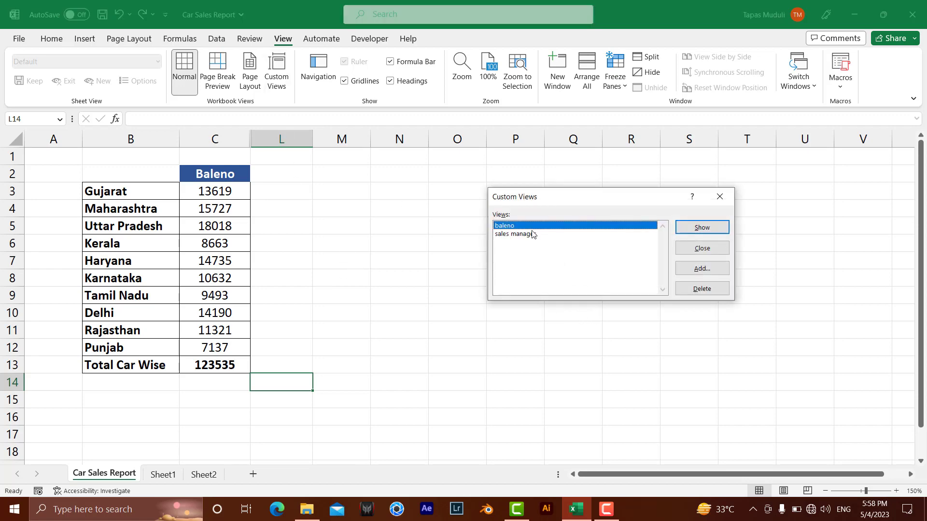
click(701, 228)
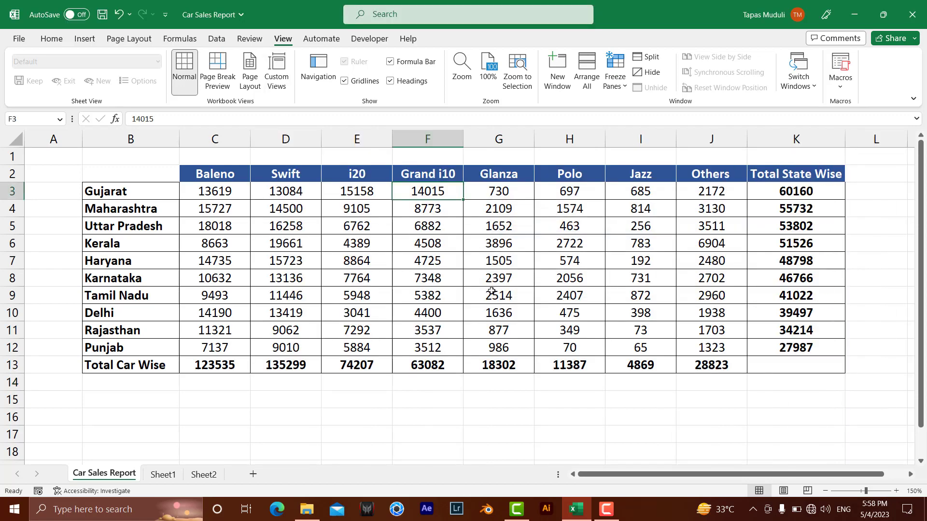